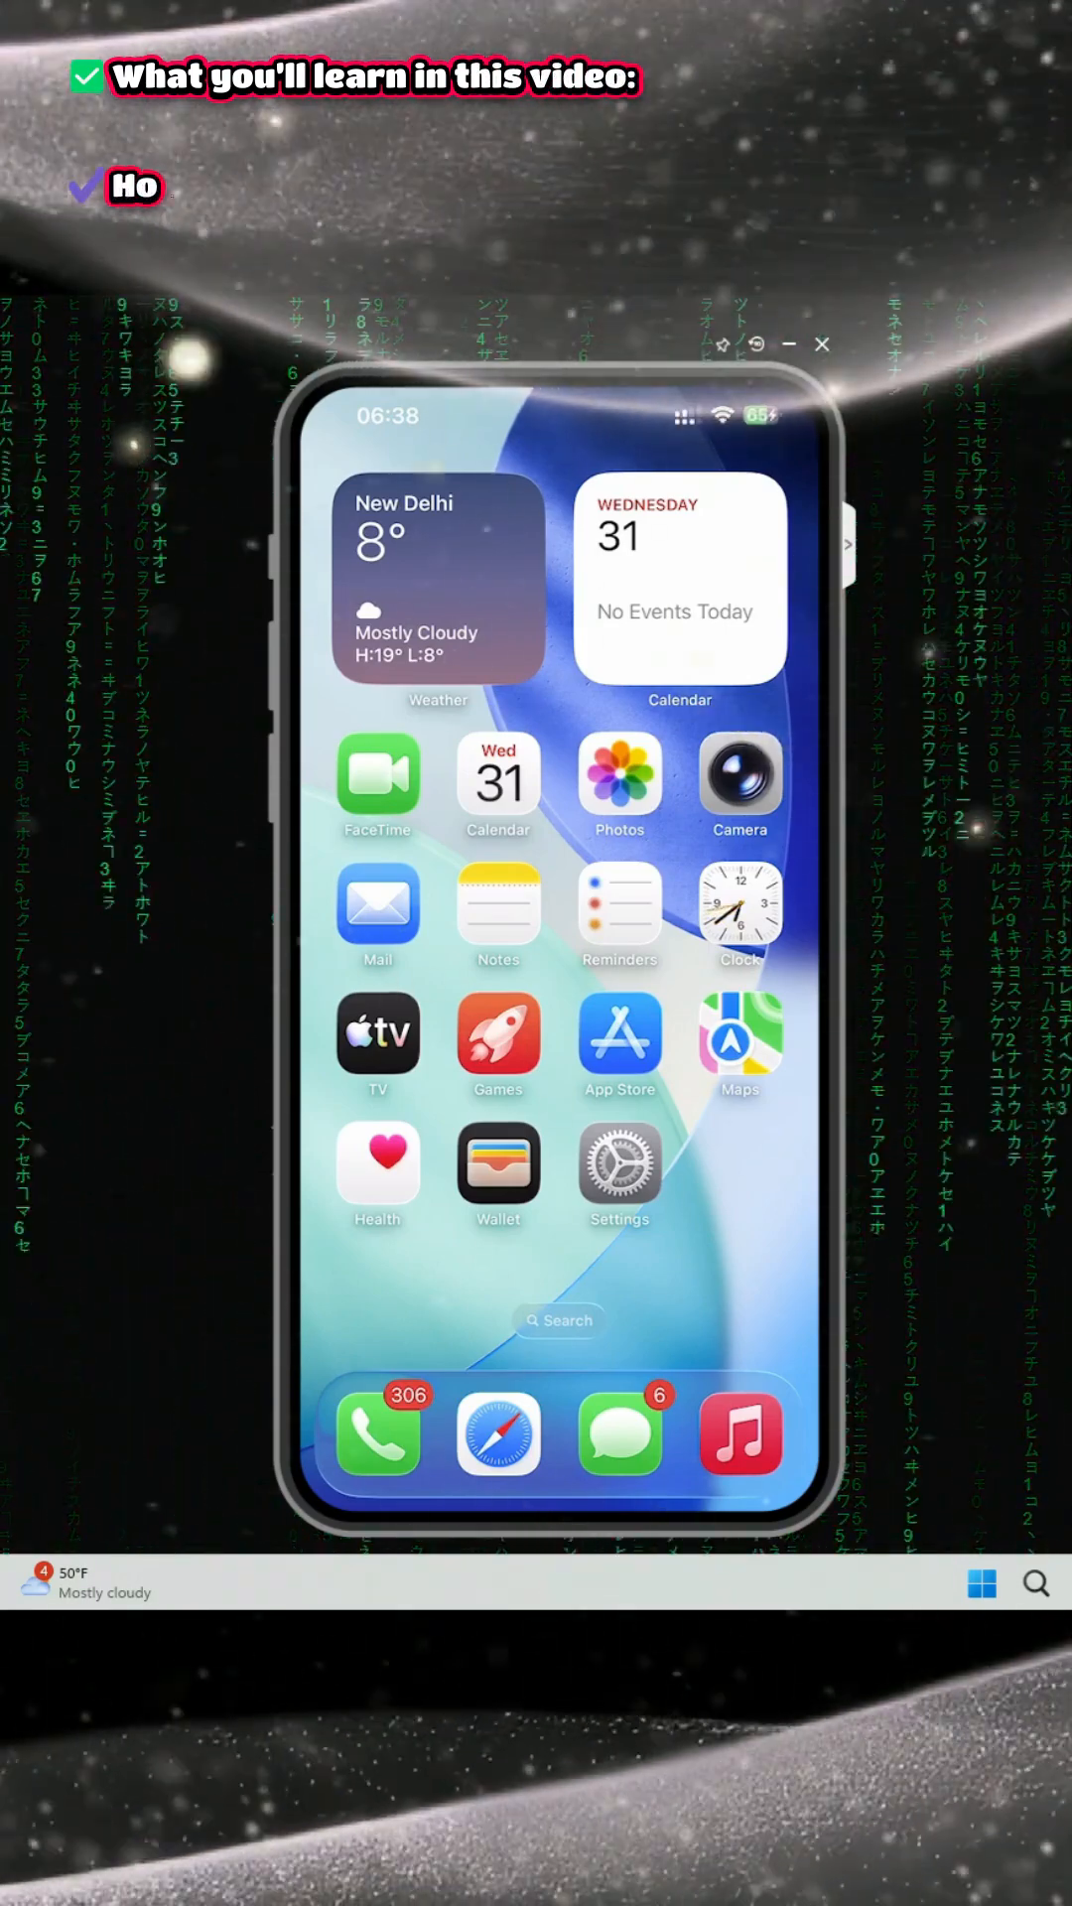
Step: Launch the Settings app on the mirrored iPhone home screen
{"action": "left_click", "coordinate": [618, 1173]}
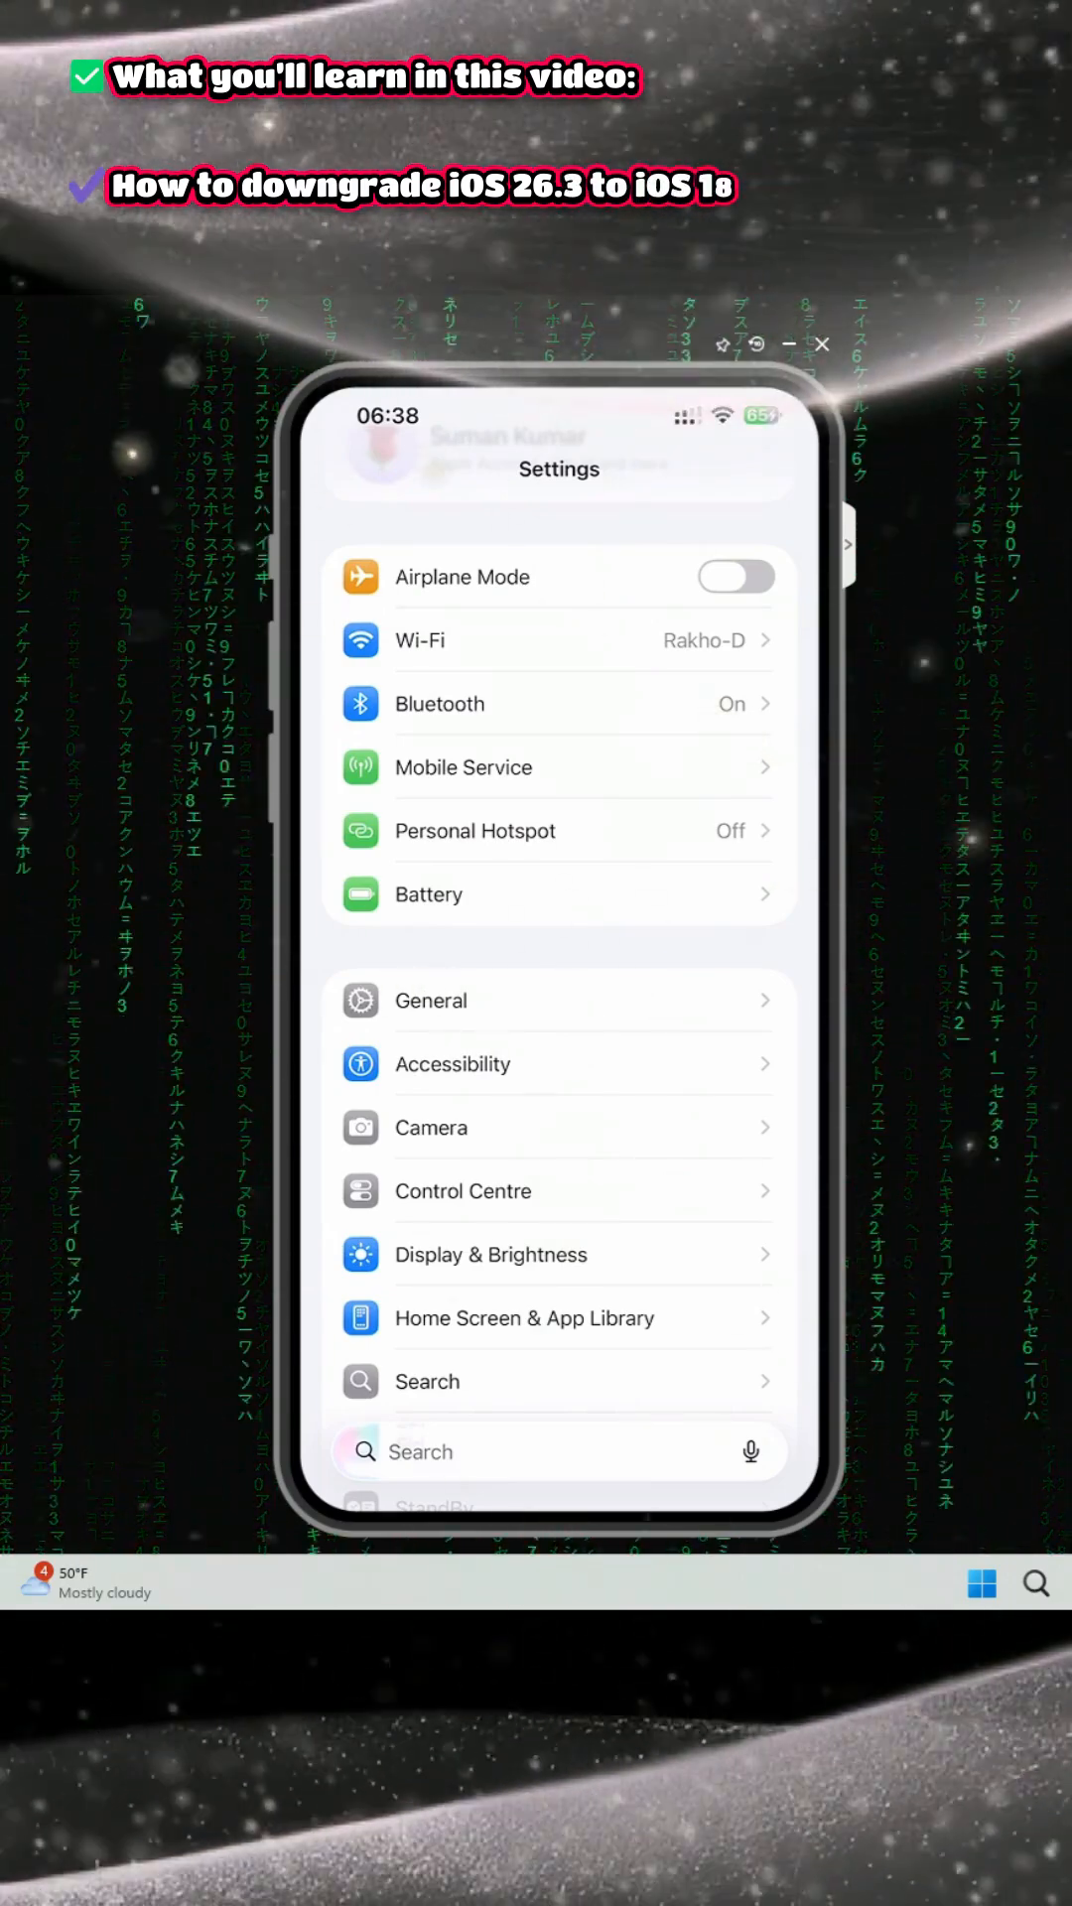
Step: Check General > Software Update details, verifying the iPhone runs iOS 26.3 and is up to date
{"action": "left_click", "coordinate": [429, 1001]}
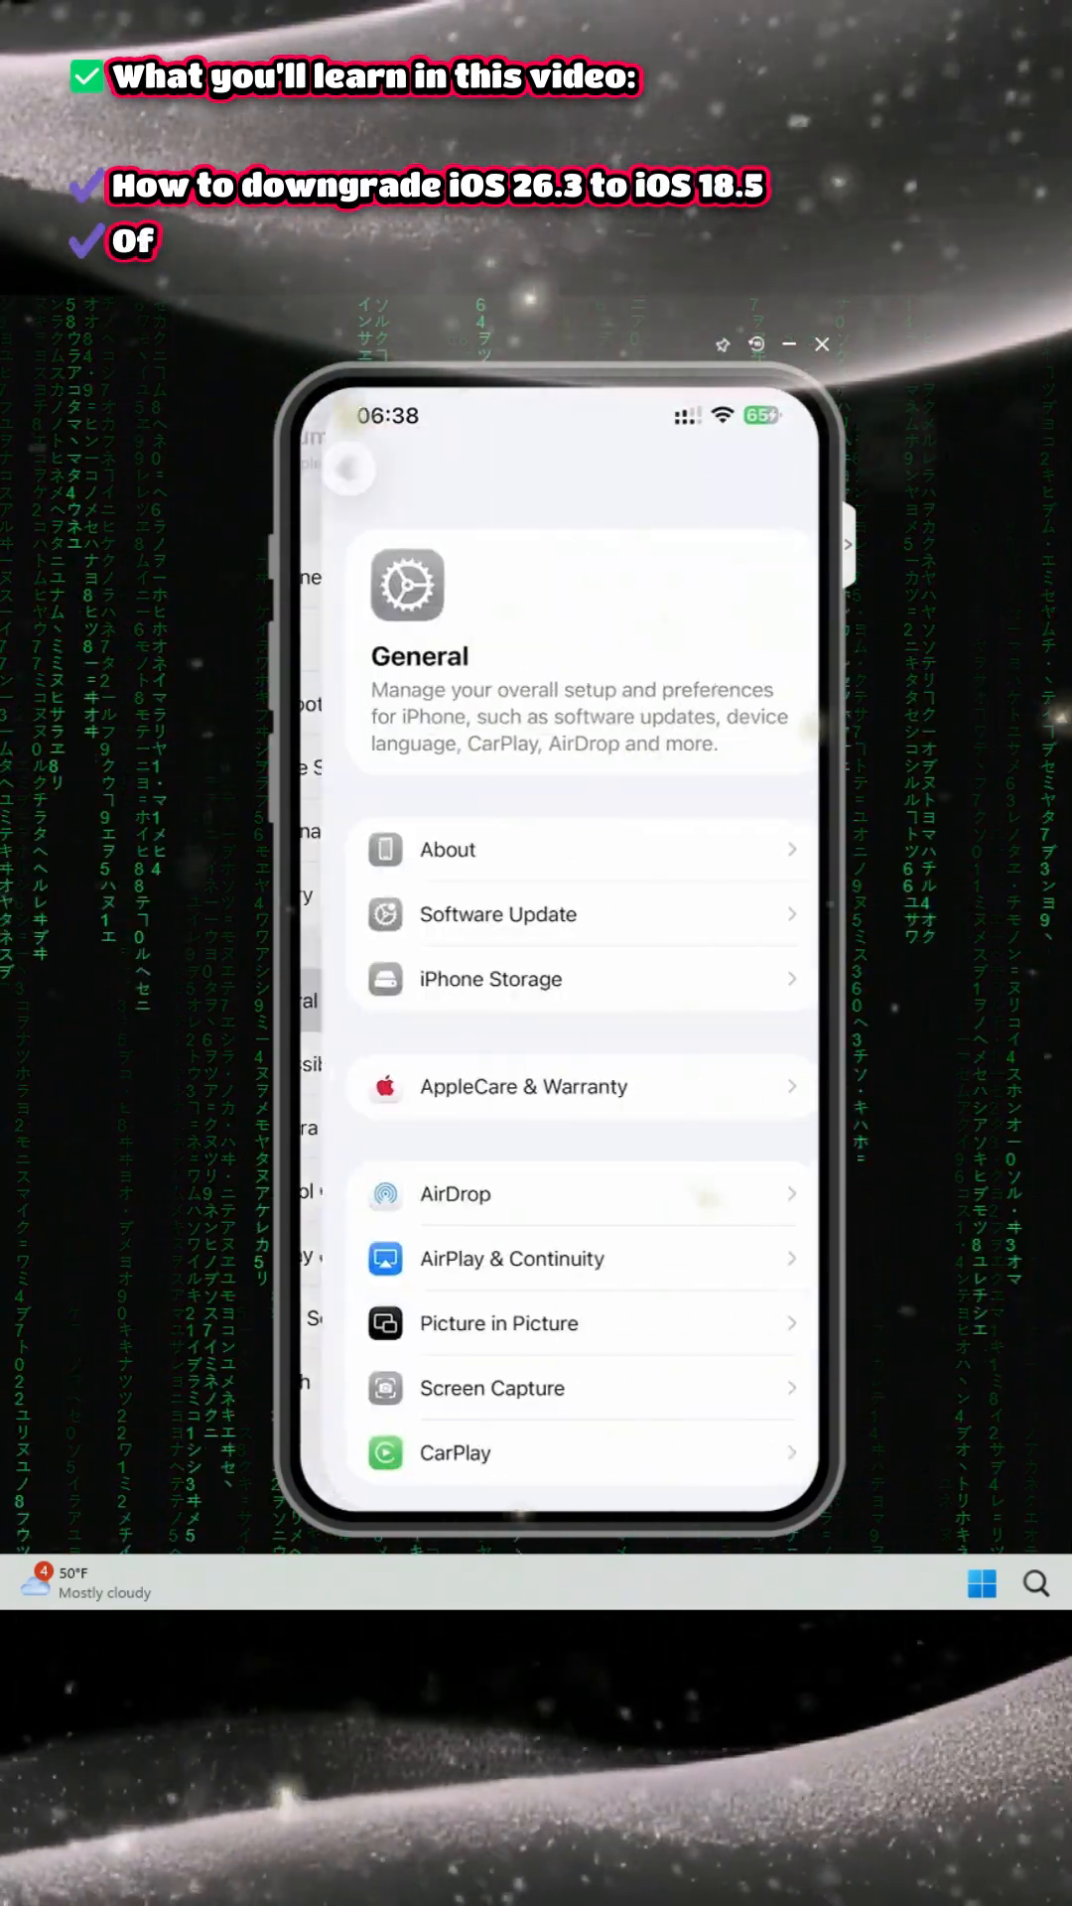
{"action": "scroll", "scroll_direction": "down", "scroll_amount": 3}
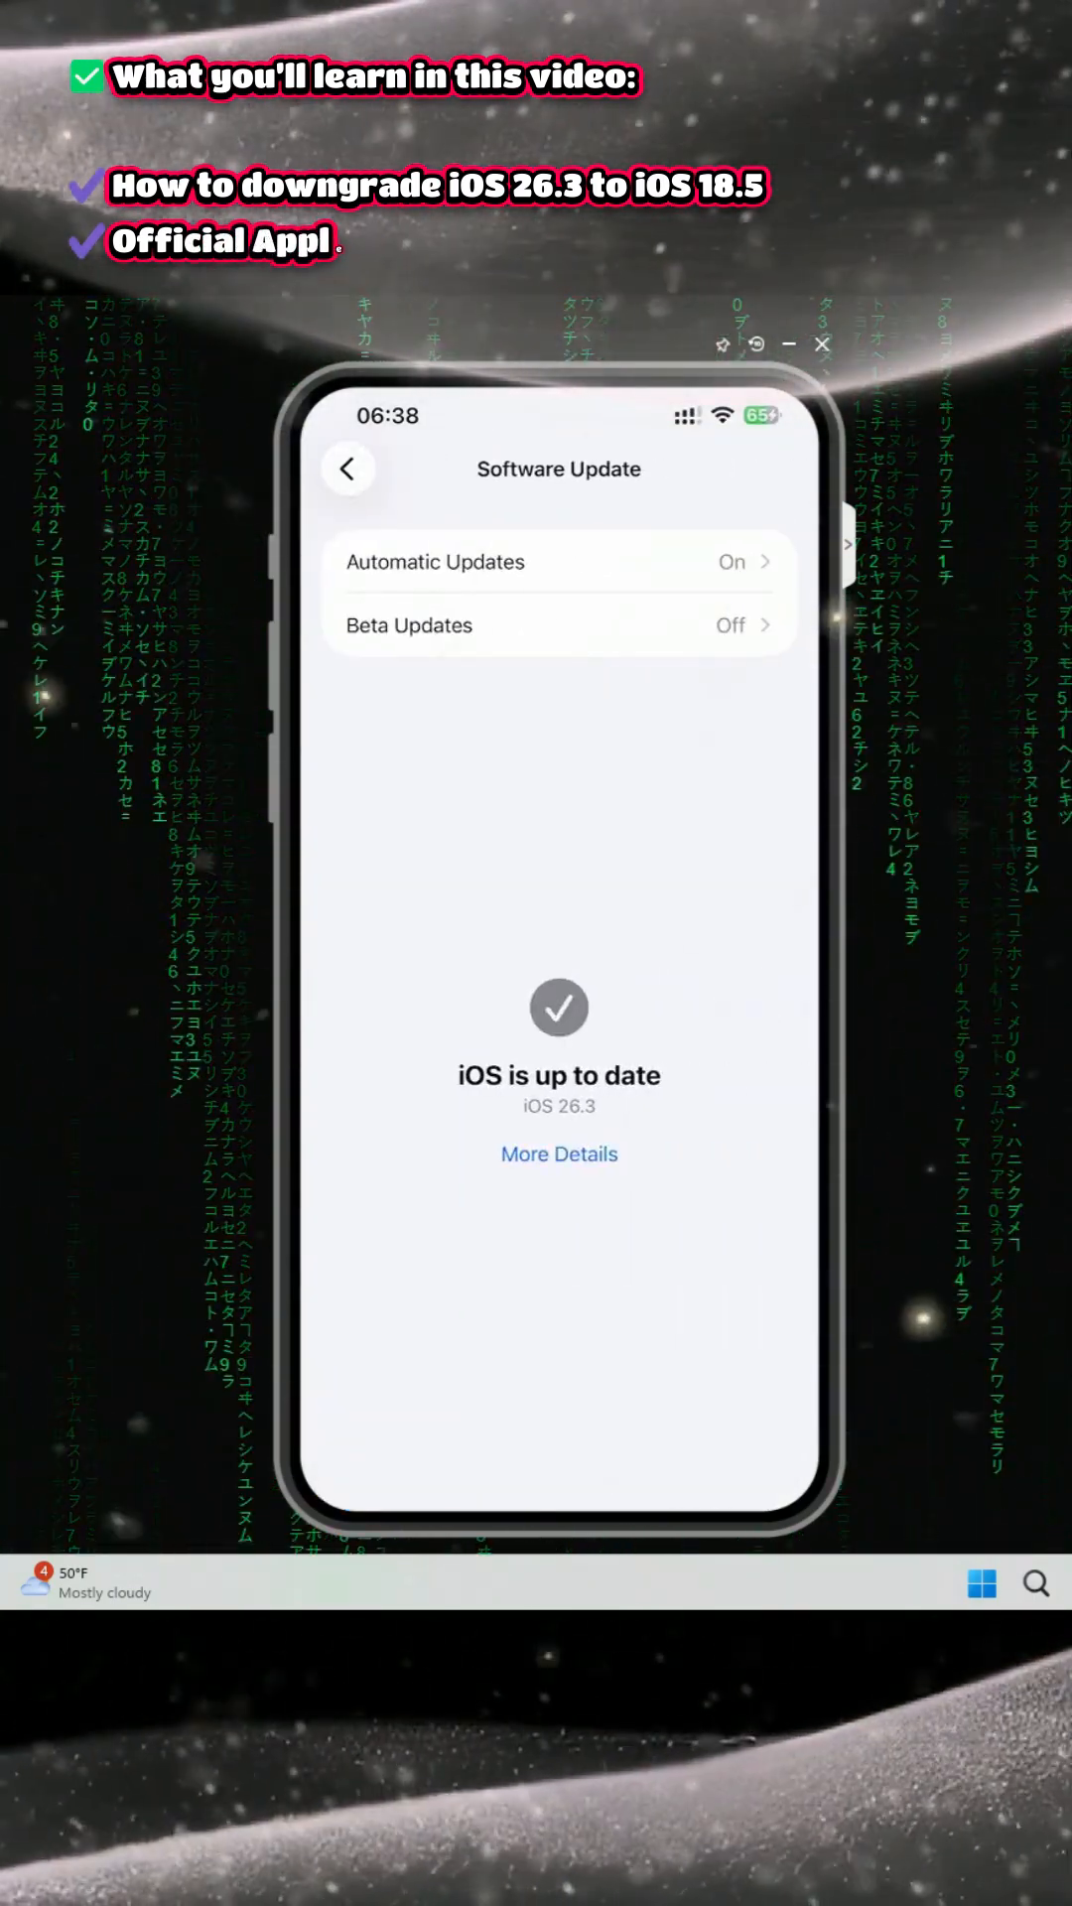
{"action": "left_click", "coordinate": [558, 1154]}
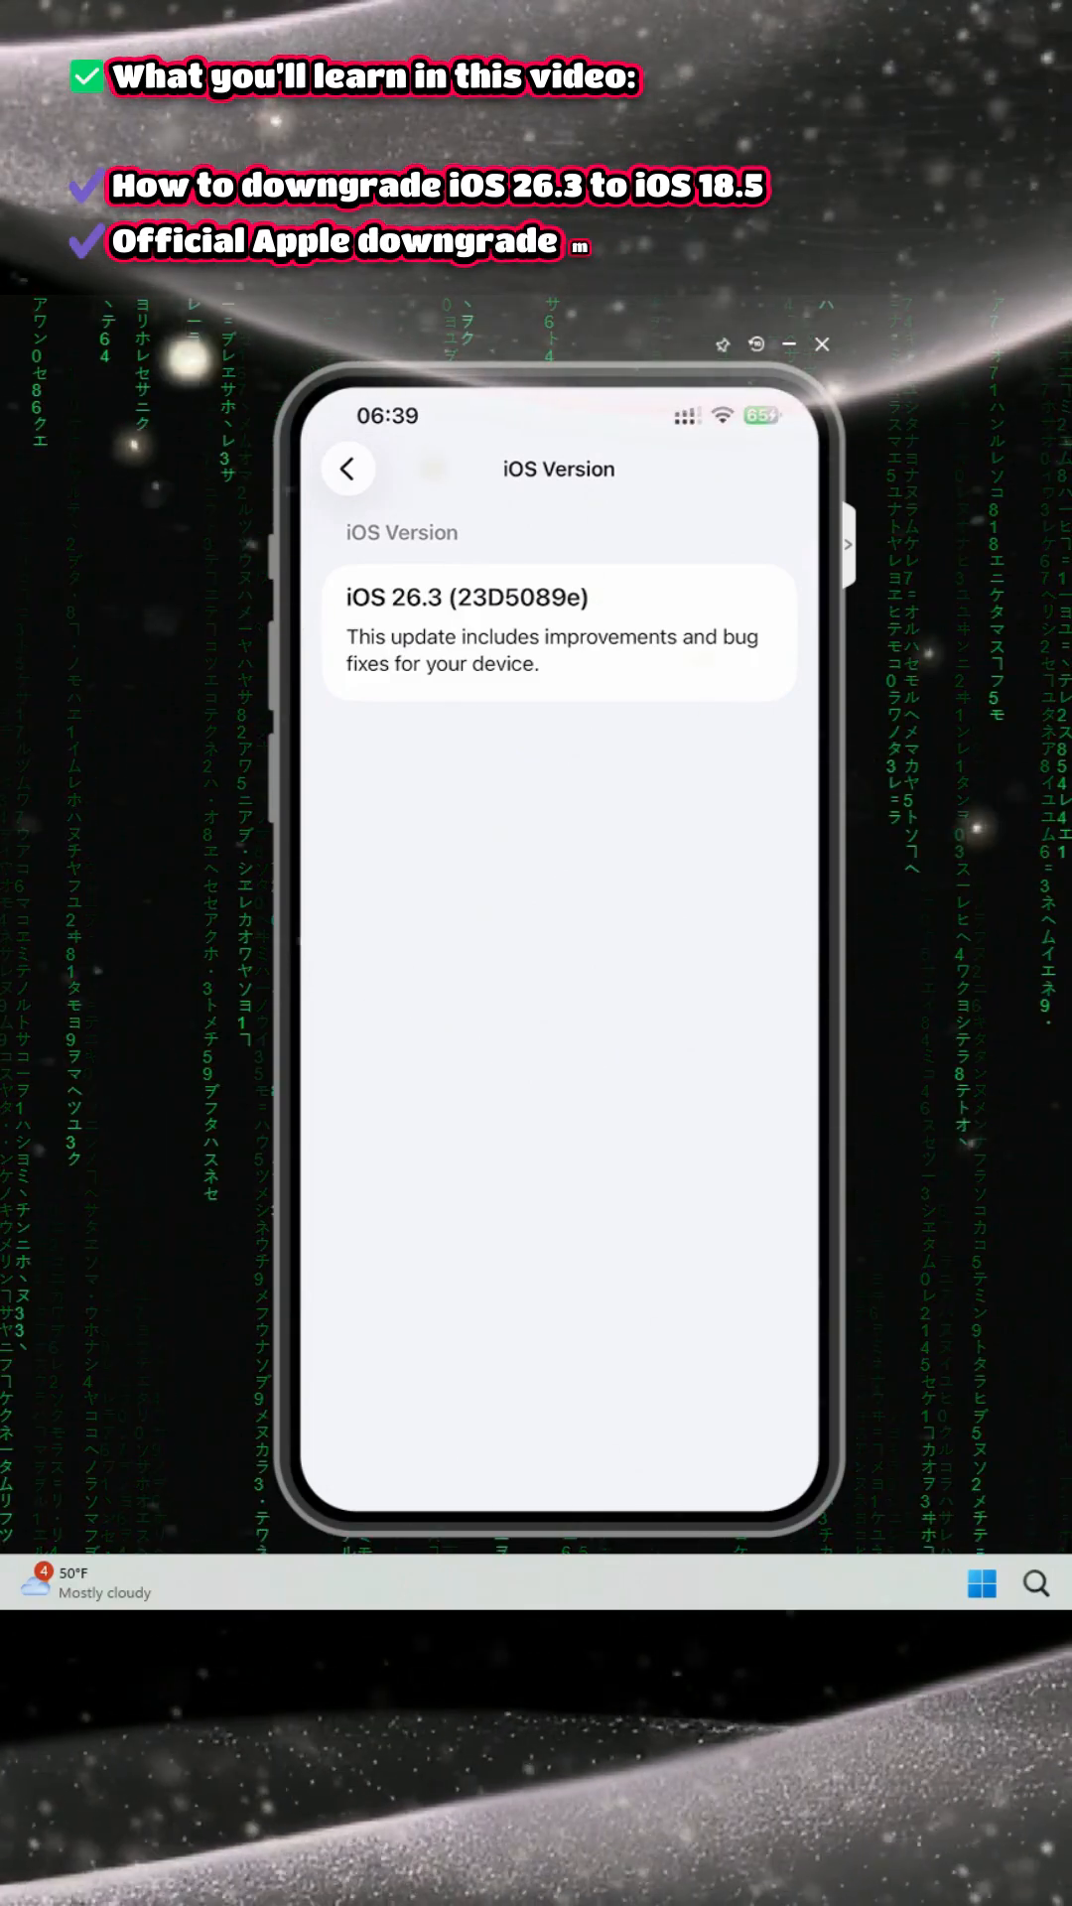
{"action": "left_click", "coordinate": [349, 470]}
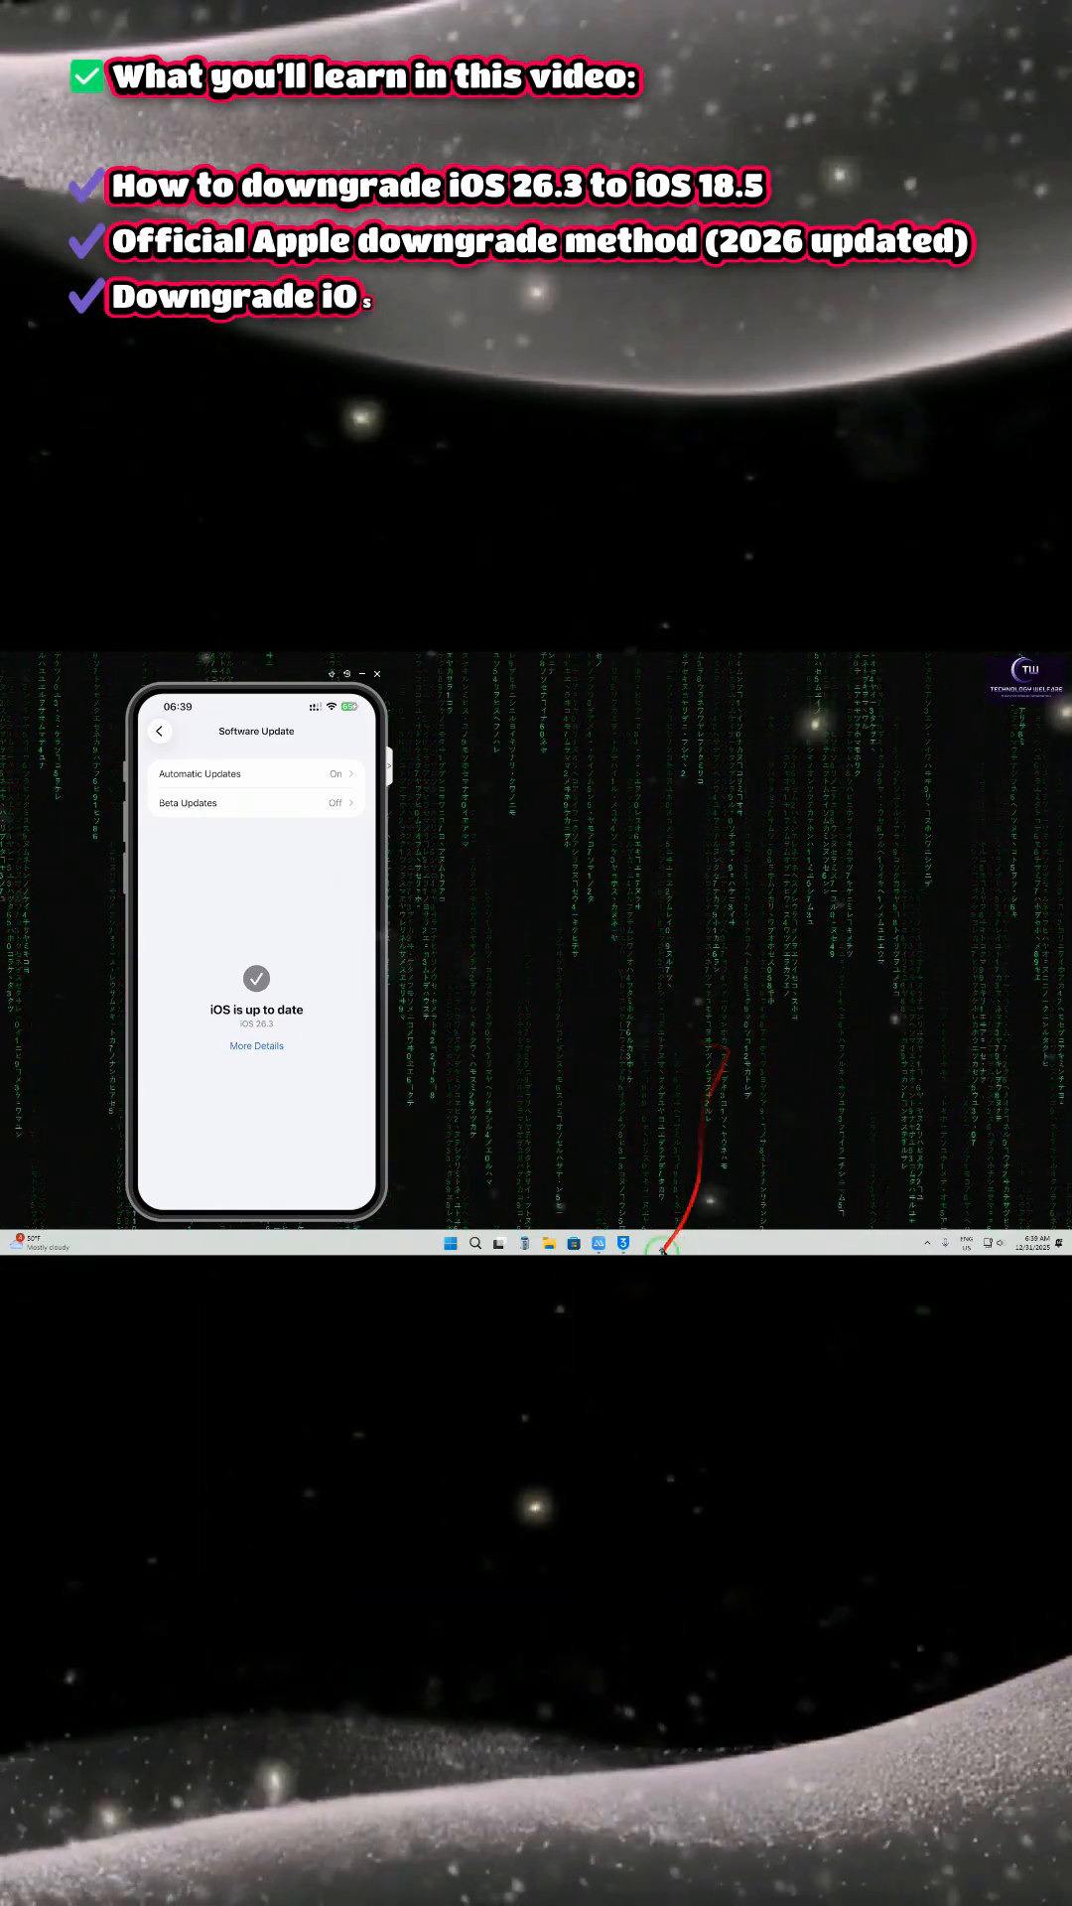
Step: Launch 3uTools from the Windows taskbar beside the mirrored iPhone
{"action": "left_click", "coordinate": [623, 1244]}
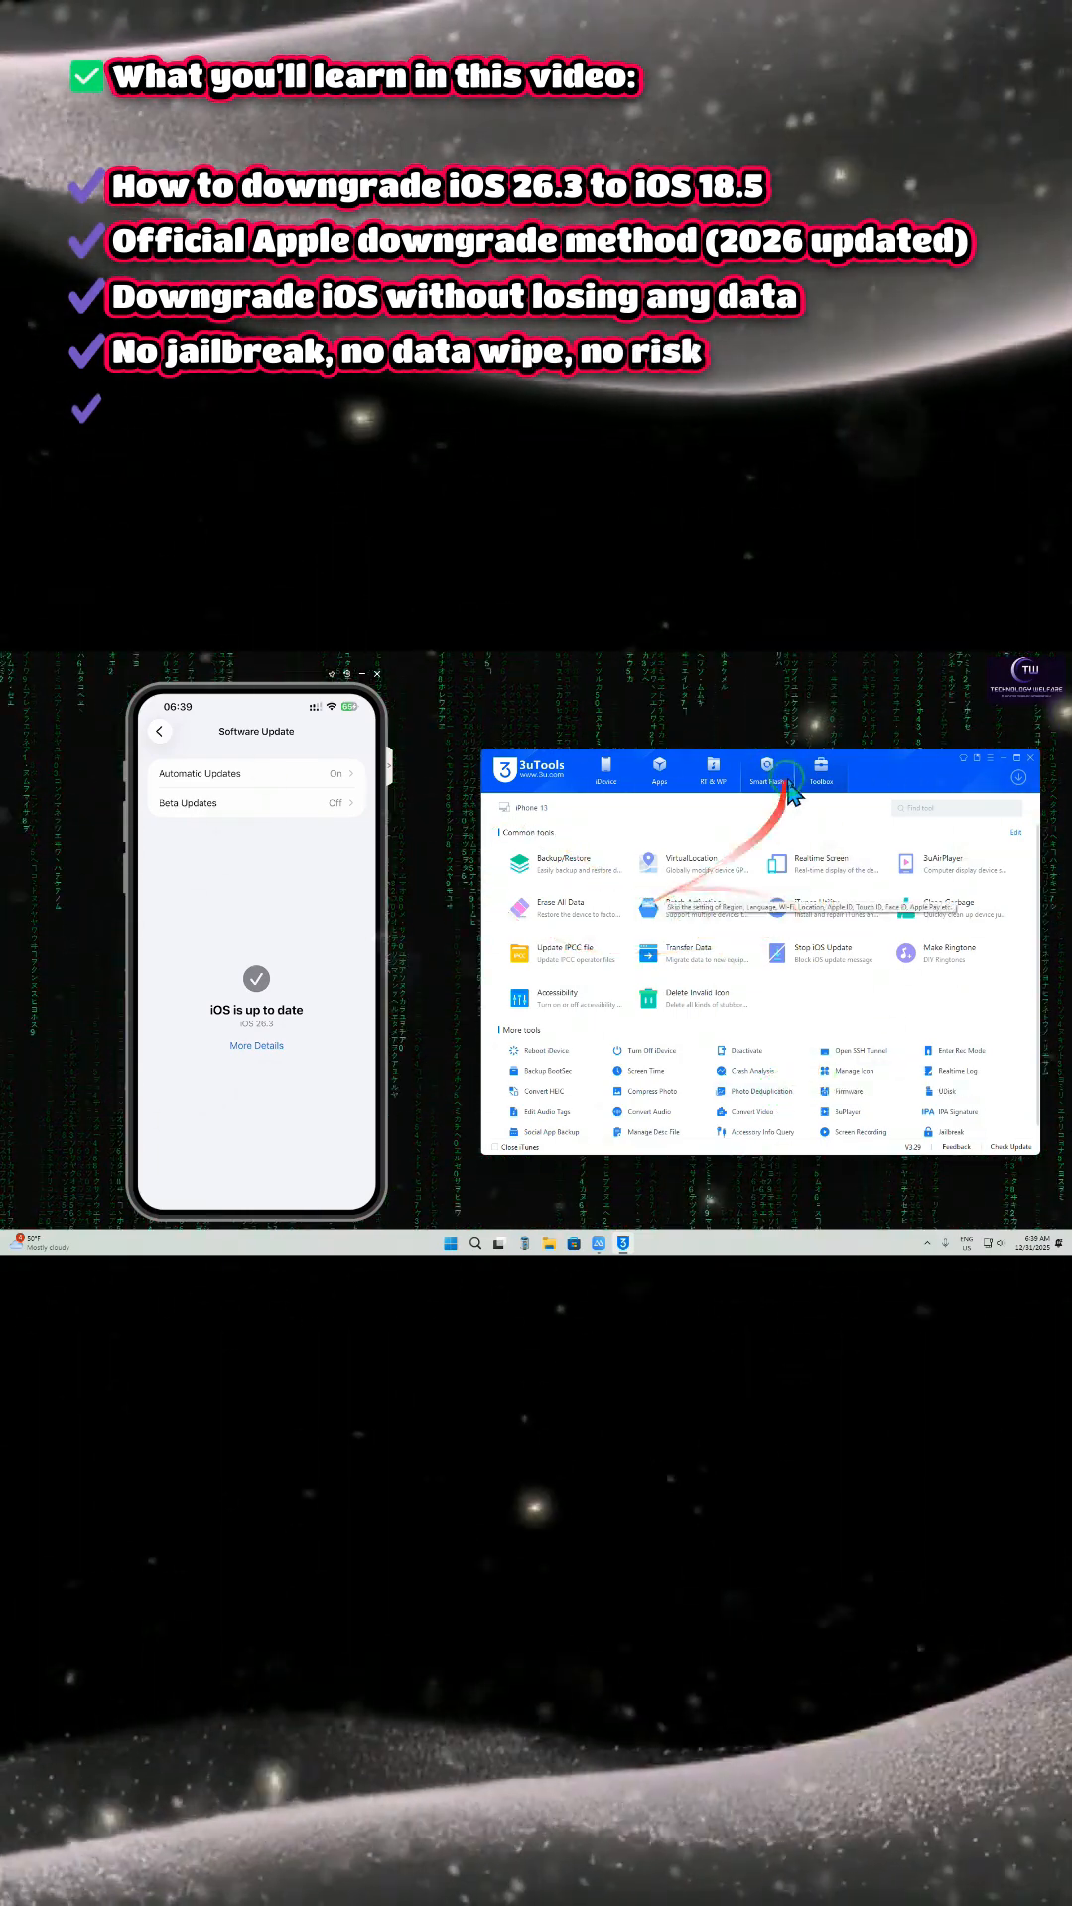
Step: Show the Smart Flash firmware list for the connected iPhone
{"action": "left_click", "coordinate": [764, 772]}
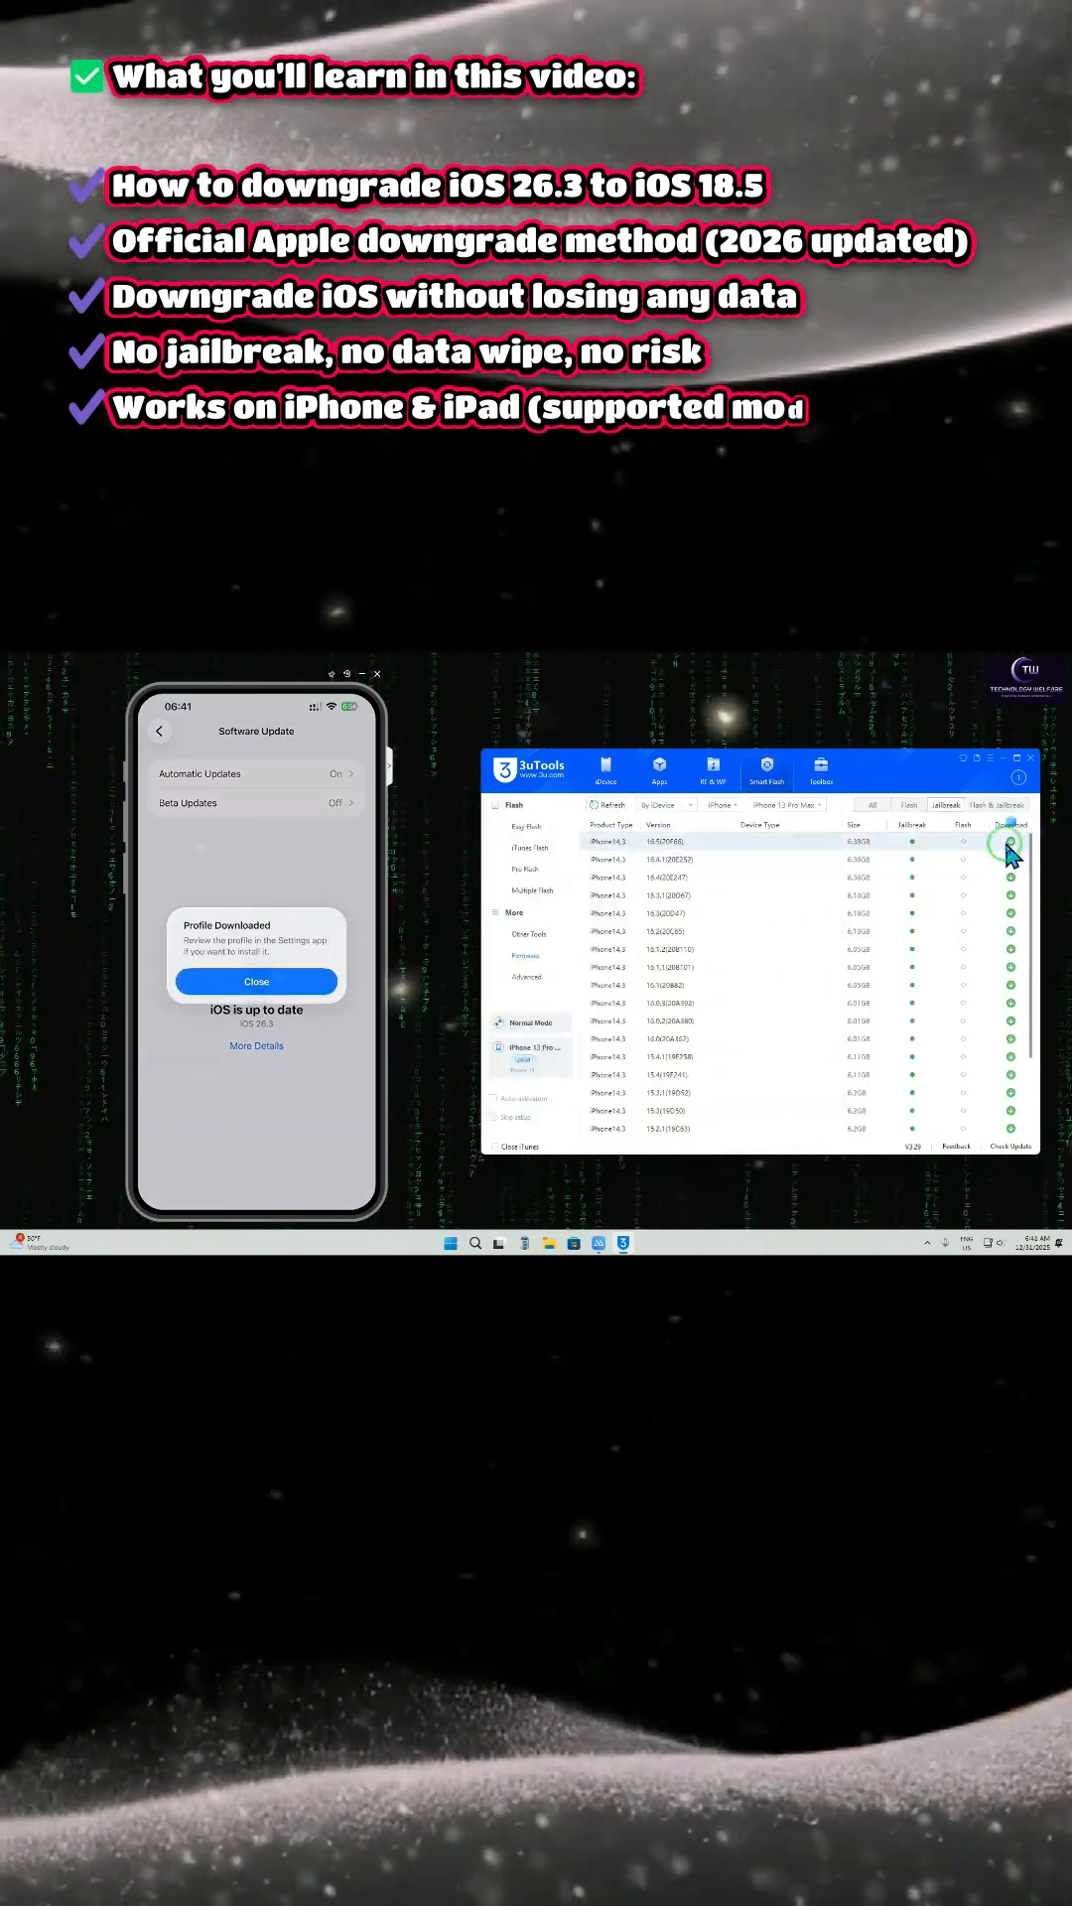
Step: Select the older iOS 18.5 firmware to flash, retaining user data
{"action": "left_click", "coordinate": [1010, 844]}
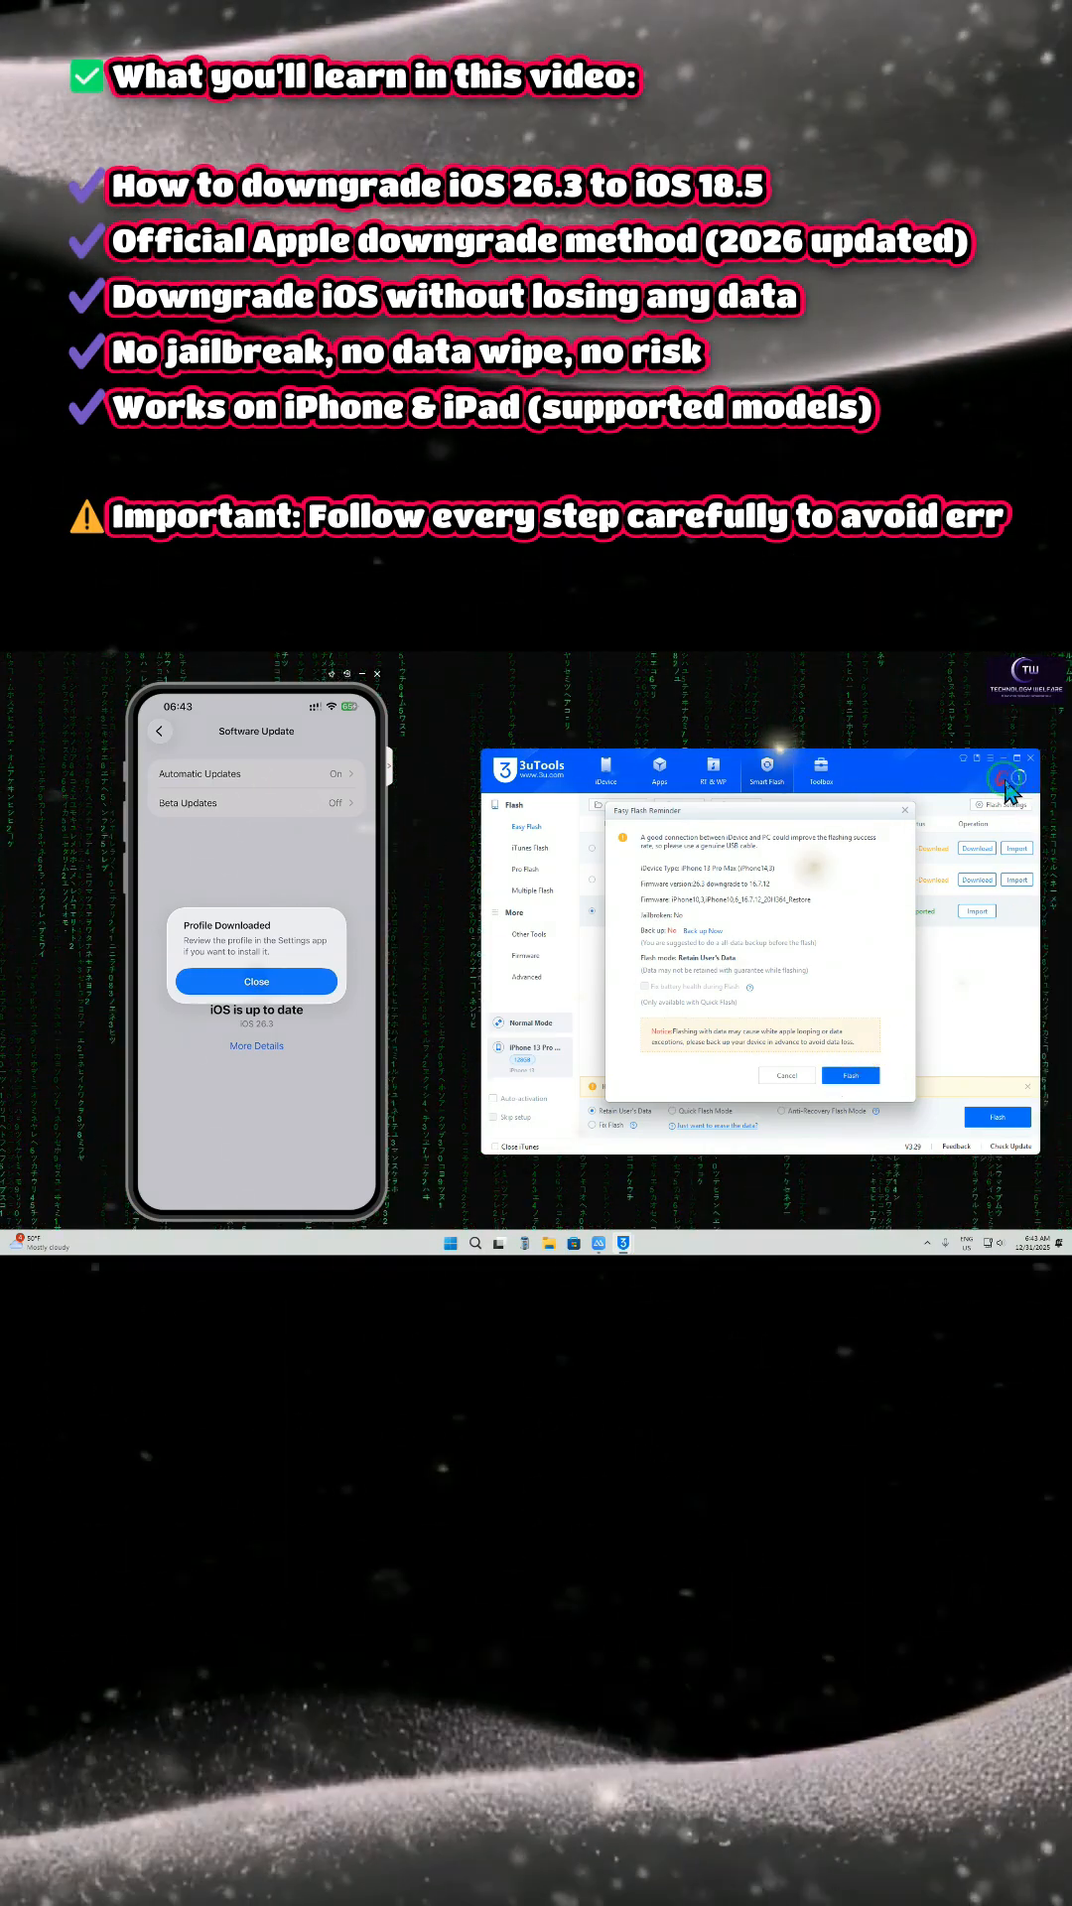
{"action": "mouse_move", "coordinate": [877, 1003]}
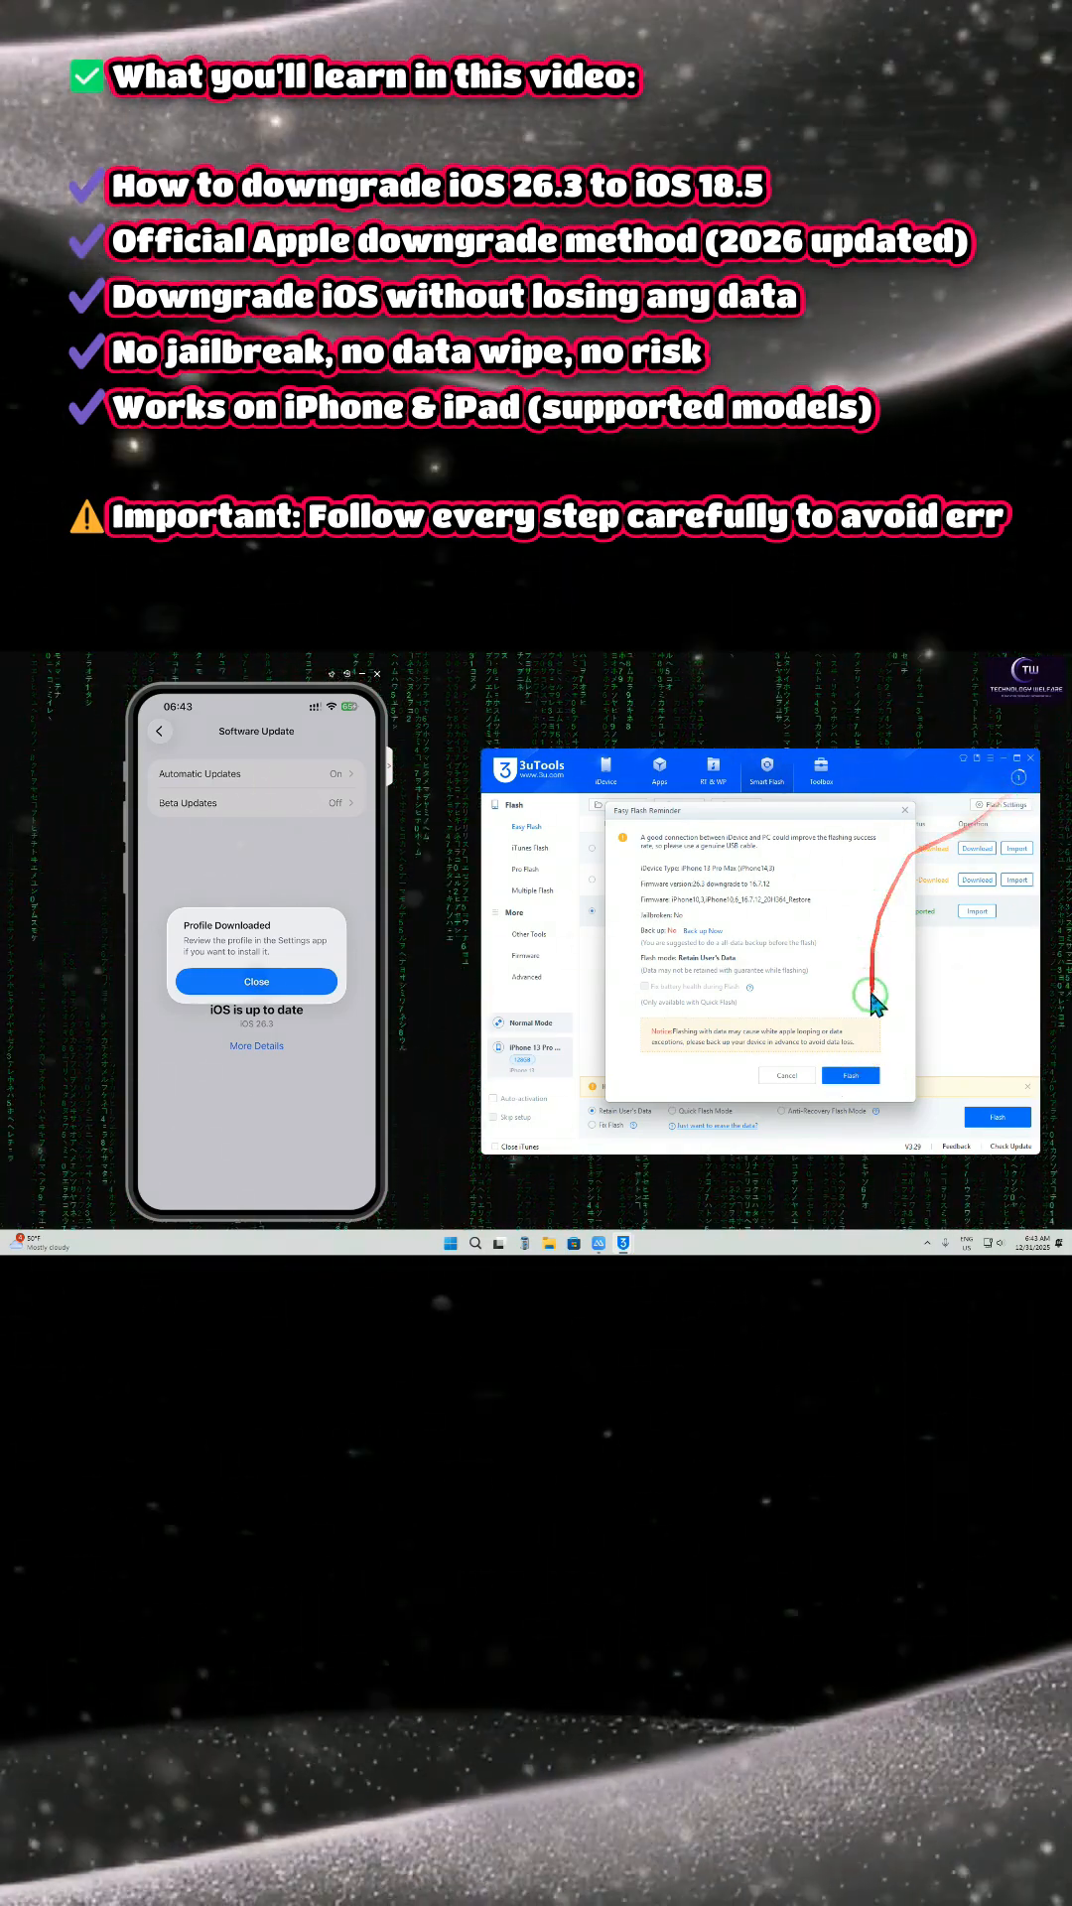